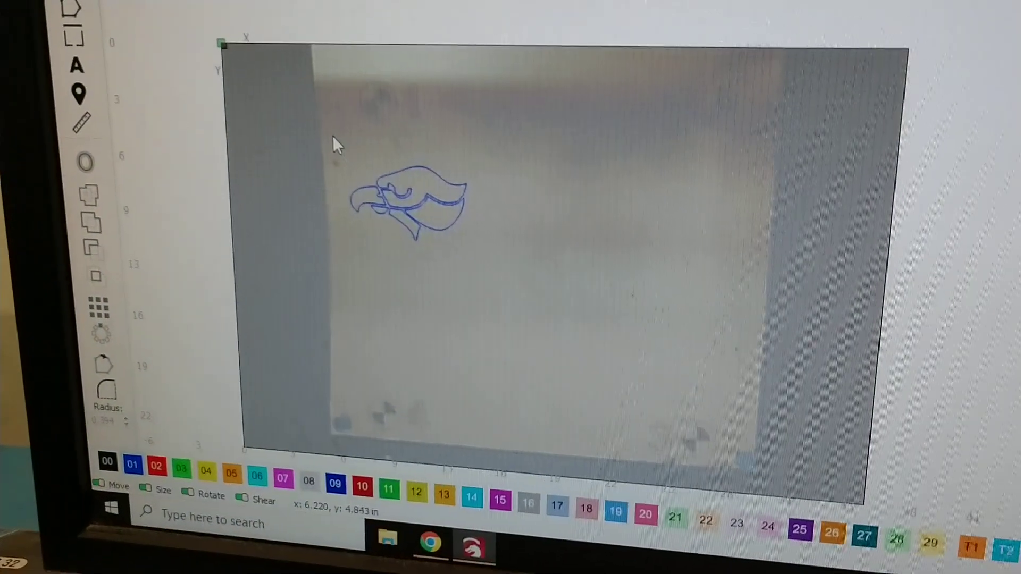
- Show the Cuts/Layers list with layer 01 in Line mode at 300 speed, 10% power
{"action": "left_click", "coordinate": [407, 202]}
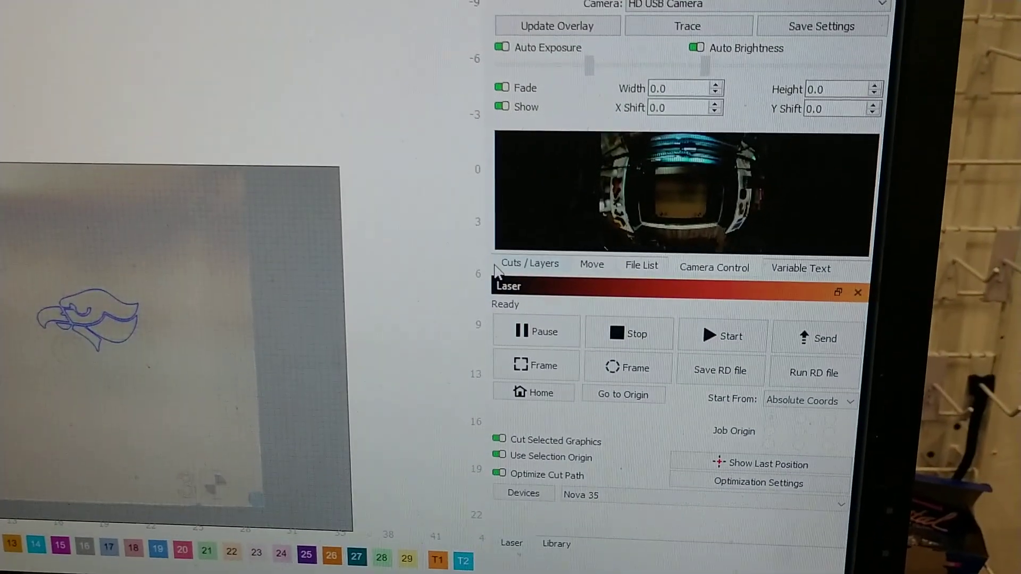
{"action": "left_click", "coordinate": [528, 262]}
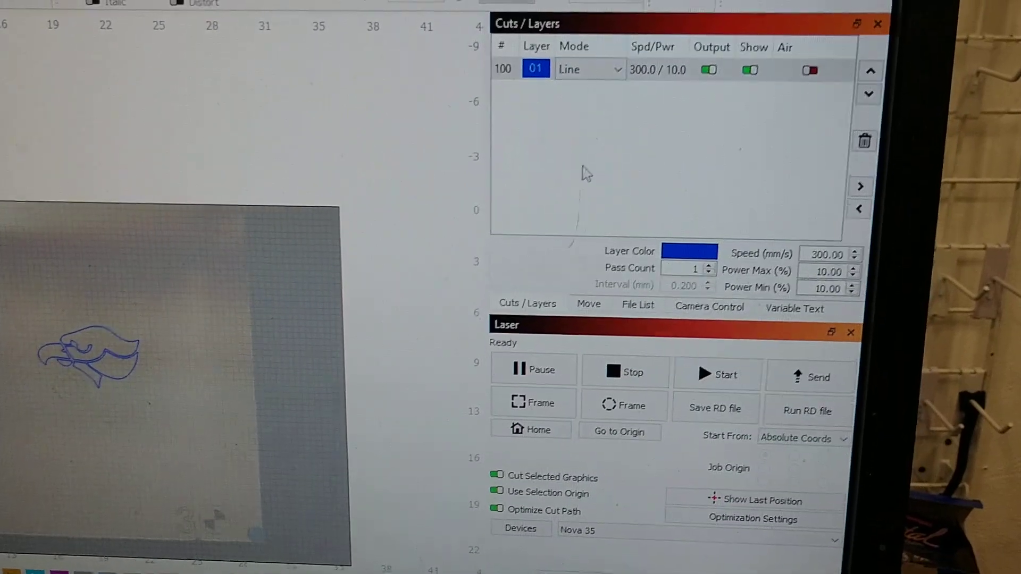